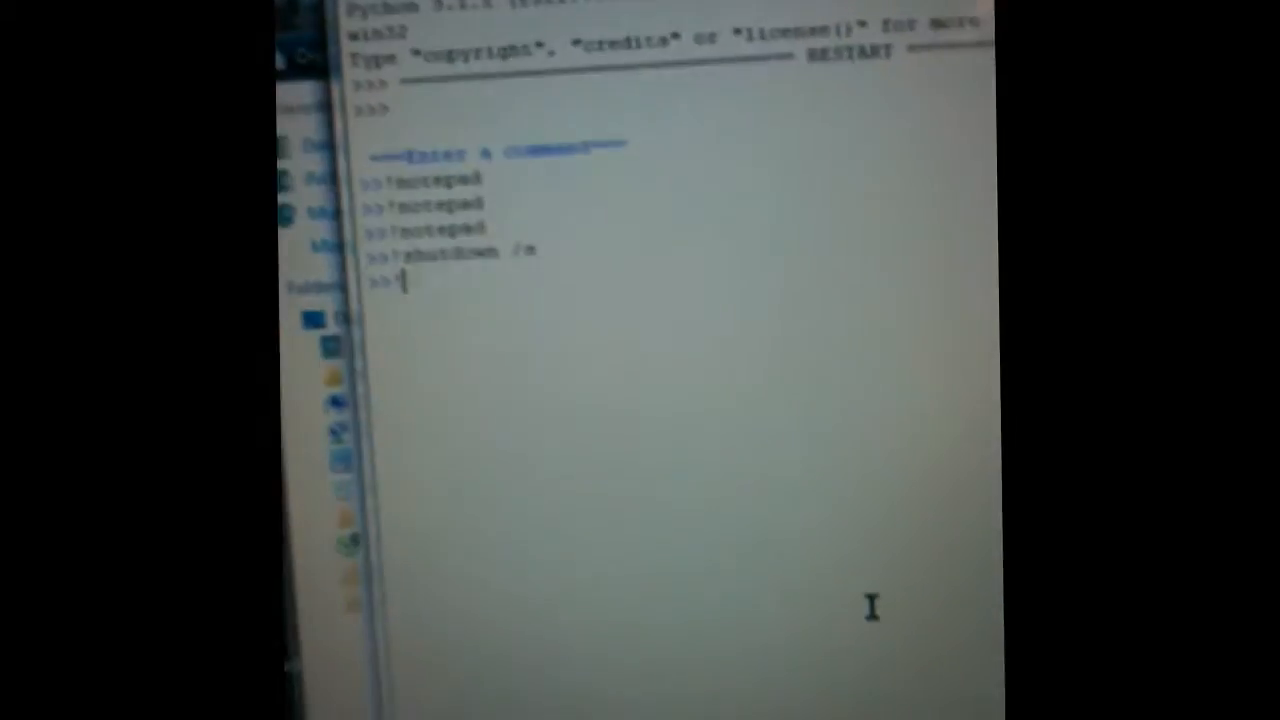
type("shutd")
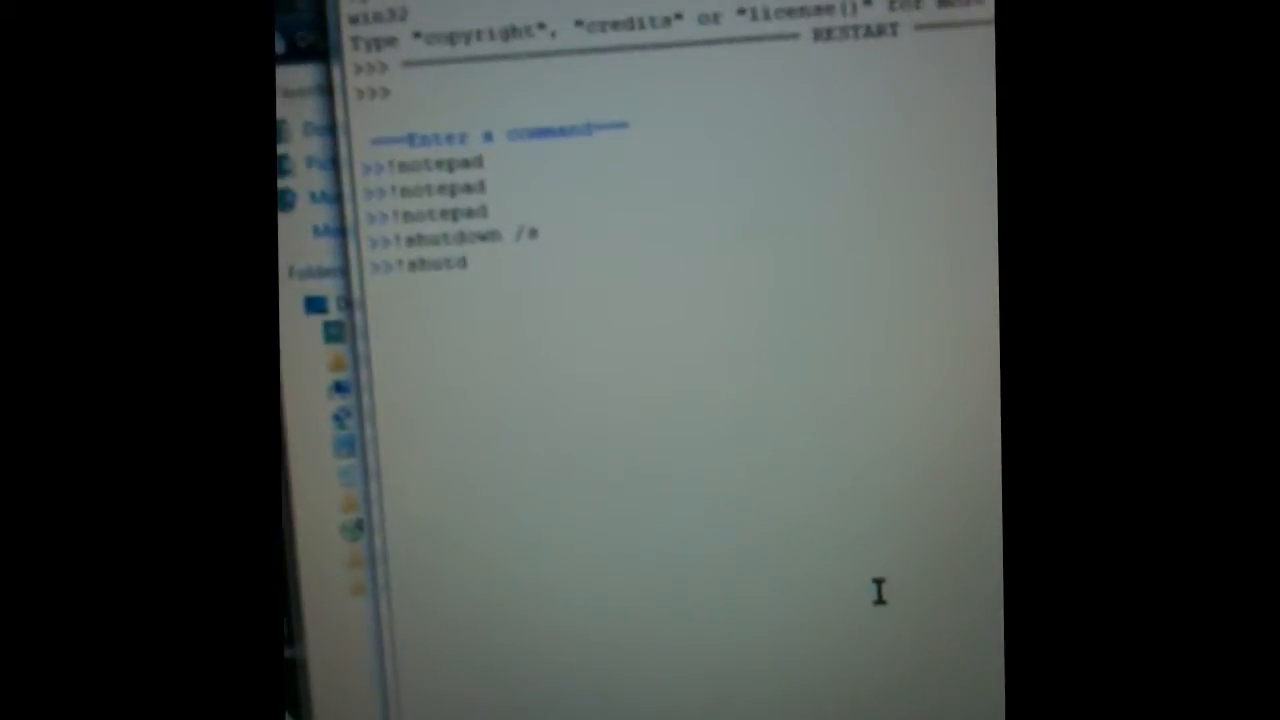